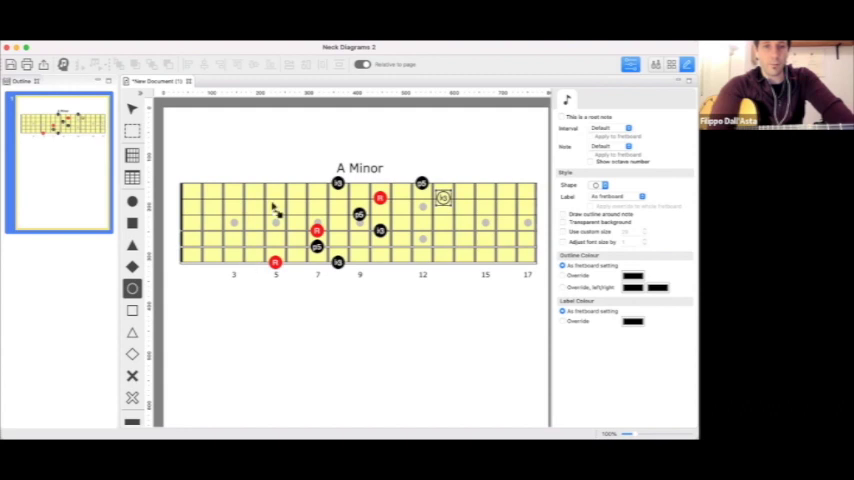
{"action": "mouse_move", "coordinate": [450, 222]}
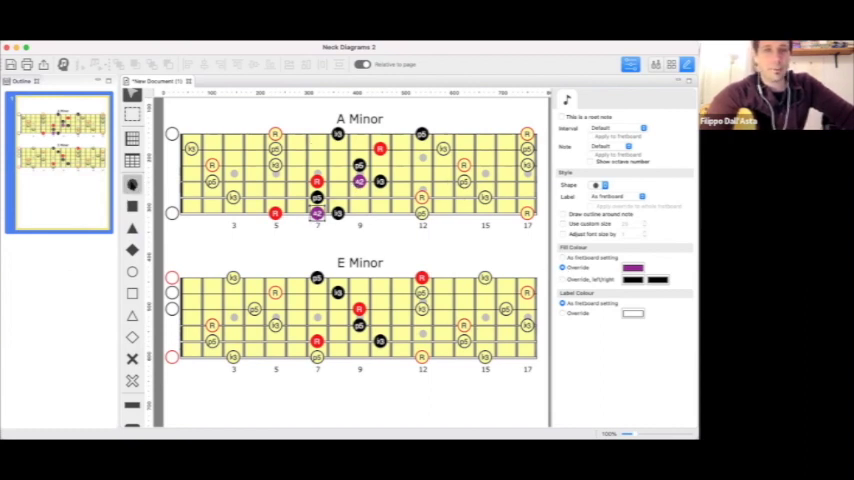
{"action": "mouse_move", "coordinate": [132, 184]}
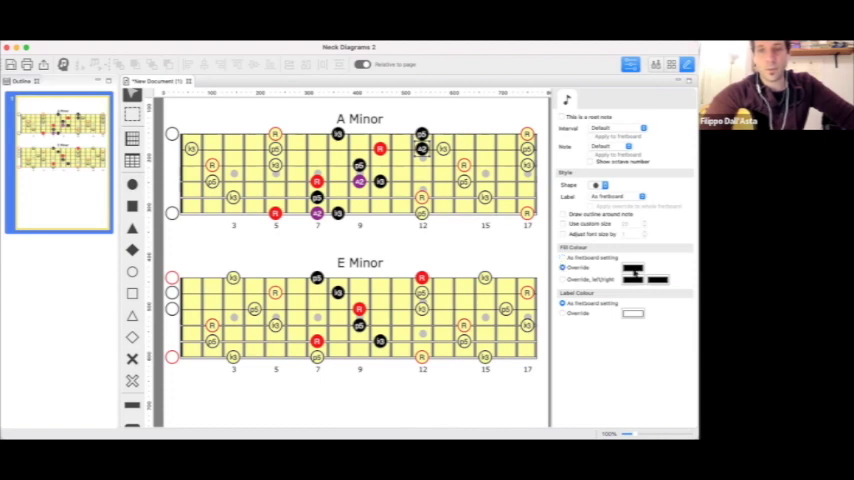
Colour the additional A Minor notes purple via the inspector fill colour.
{"action": "left_click", "coordinate": [632, 268]}
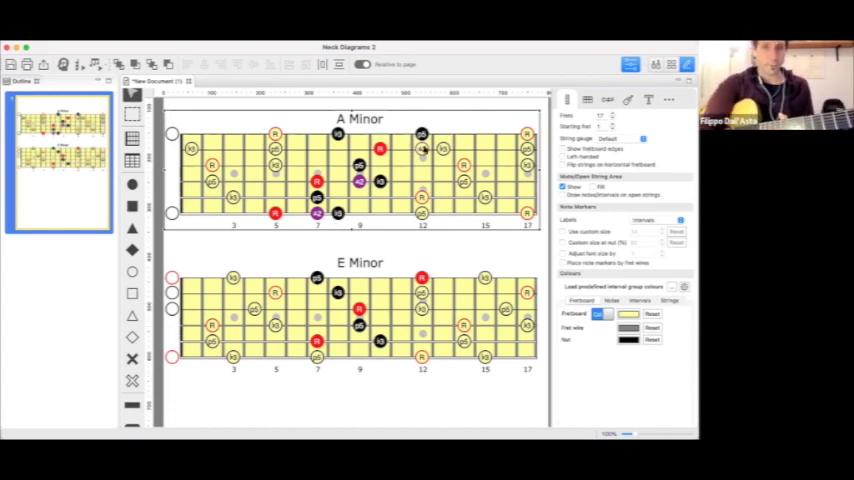
Select the fretboard background to show fret count and fretboard colour settings.
{"action": "left_click", "coordinate": [420, 150]}
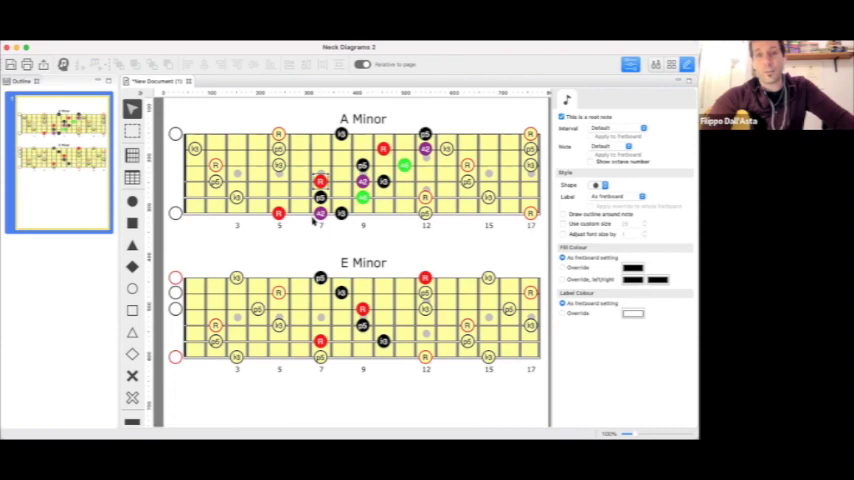
{"action": "mouse_move", "coordinate": [258, 240]}
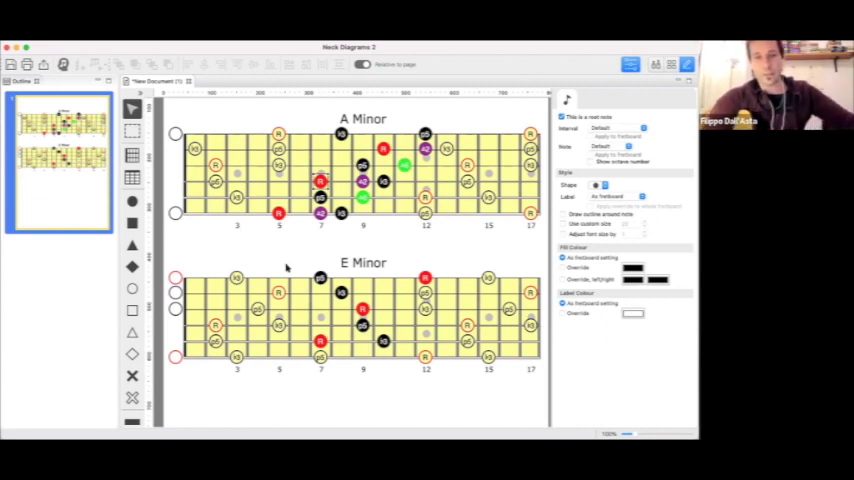
{"action": "mouse_move", "coordinate": [276, 230]}
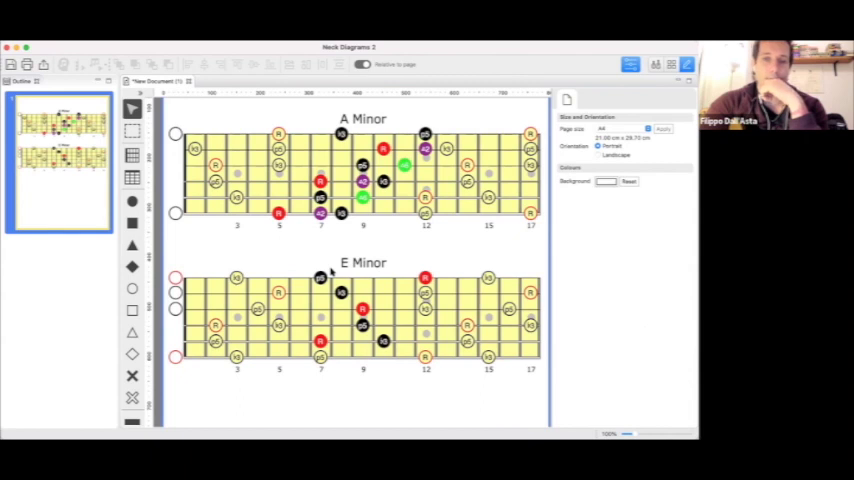
{"action": "mouse_move", "coordinate": [328, 248]}
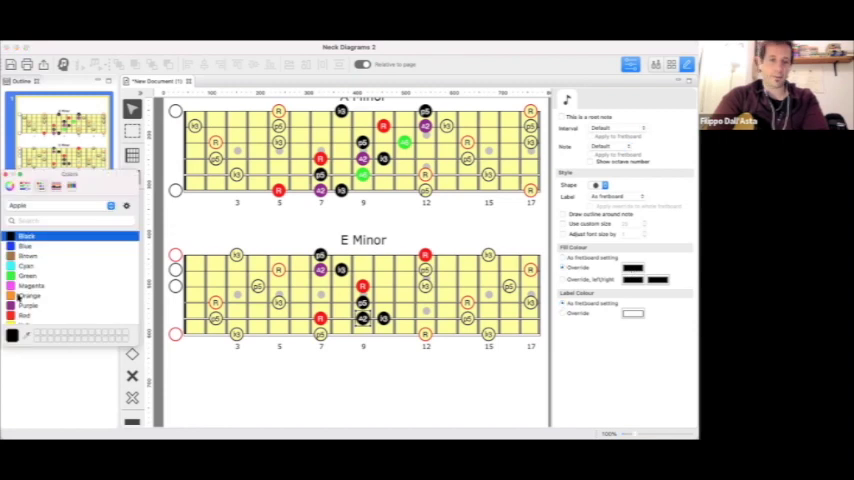
Apply red and purple to the selected E Minor notes, matching A Minor's colouring.
{"action": "left_click", "coordinate": [30, 304]}
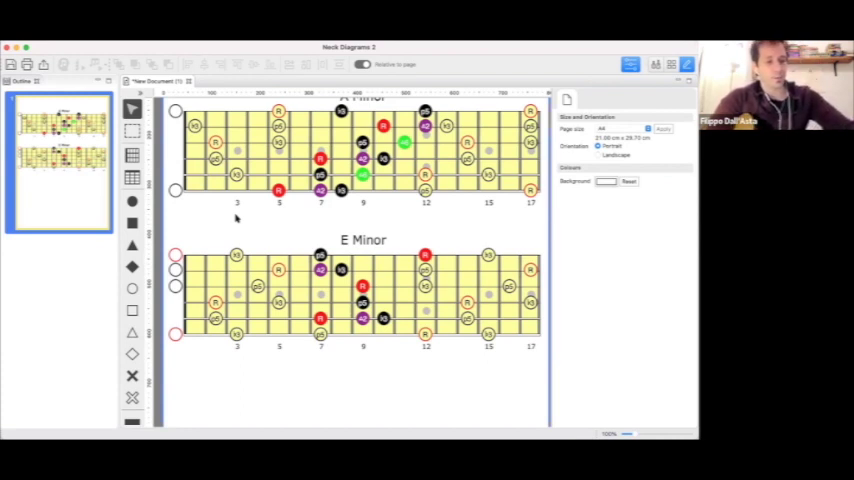
{"action": "scroll", "scroll_direction": "down", "scroll_amount": 3}
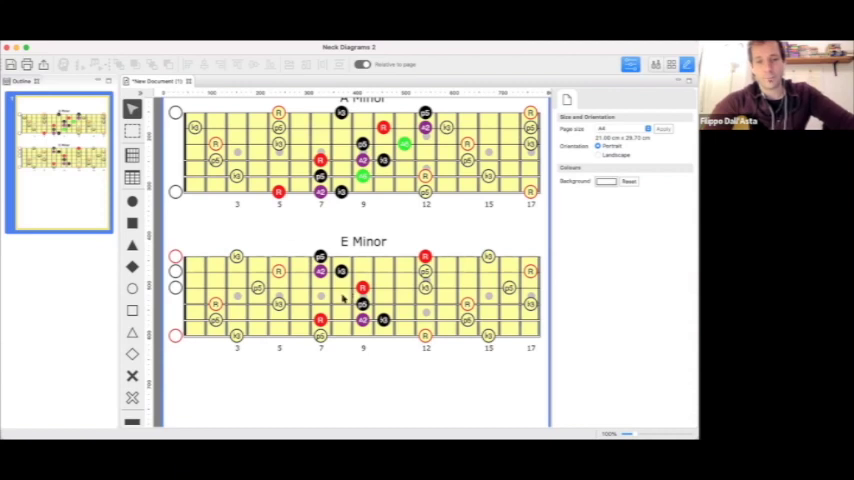
{"action": "scroll", "scroll_direction": "down", "scroll_amount": 3}
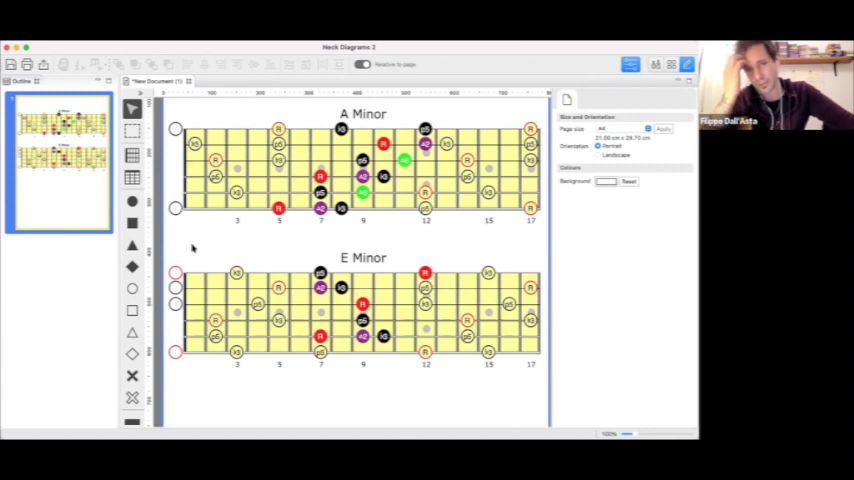
Scroll down to the duplicated A Minor diagram placed below E Minor.
{"action": "scroll", "scroll_direction": "down", "scroll_amount": 3}
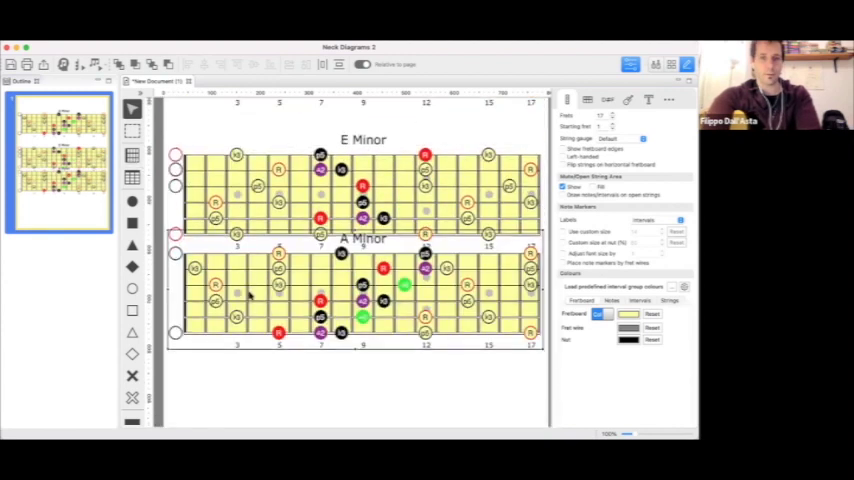
{"action": "scroll", "scroll_direction": "down", "scroll_amount": 3}
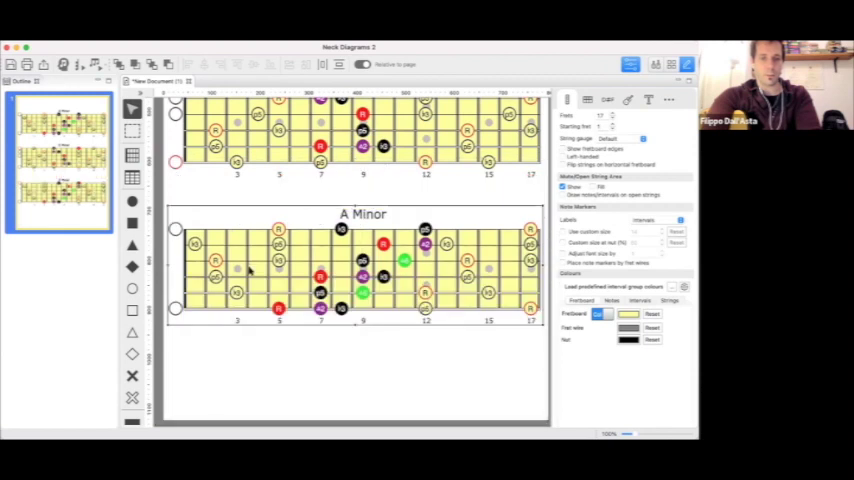
Rename the bottom diagram's title from A Minor to B Major.
{"action": "left_click", "coordinate": [362, 222]}
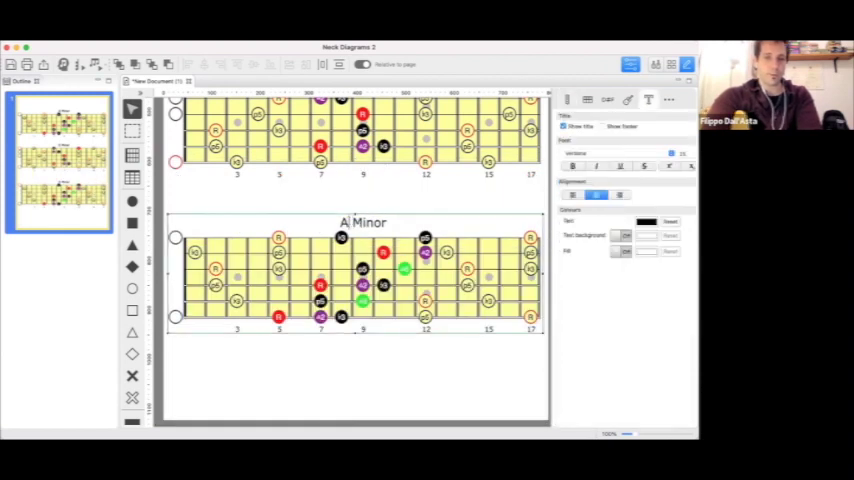
{"action": "type", "text": "B Maj"}
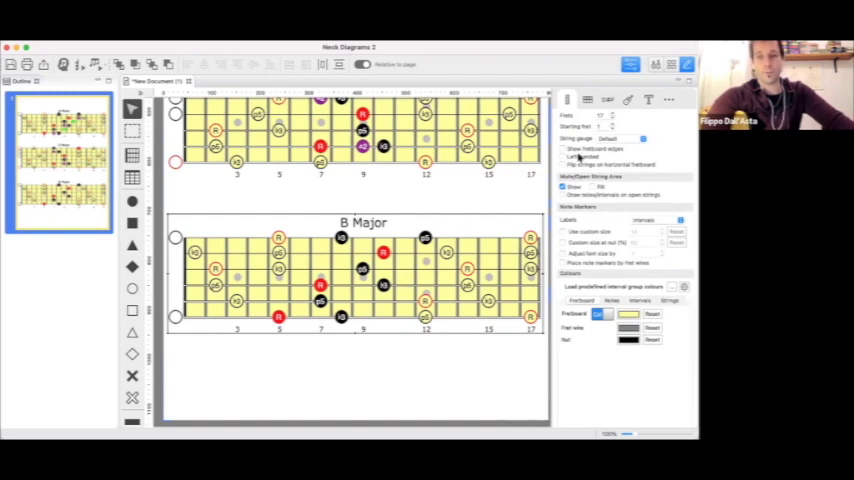
Regenerate the B Major diagram's notes with the Scale Generator from its root note.
{"action": "right_click", "coordinate": [384, 252]}
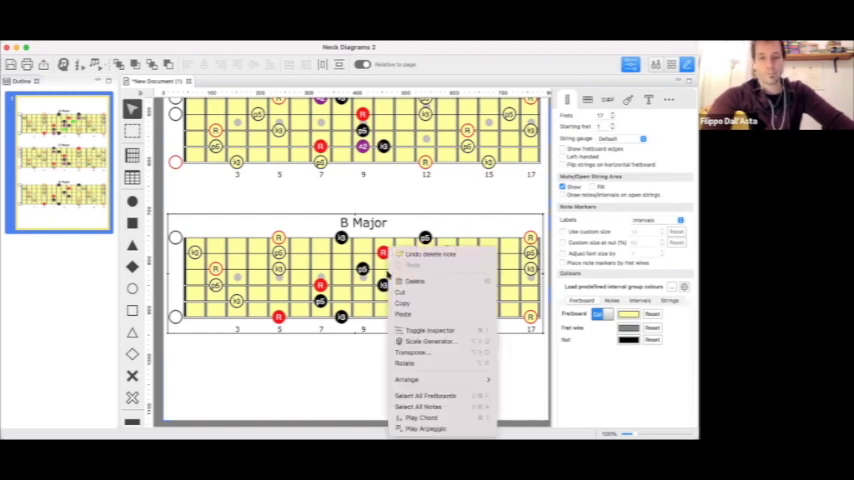
{"action": "mouse_move", "coordinate": [428, 340]}
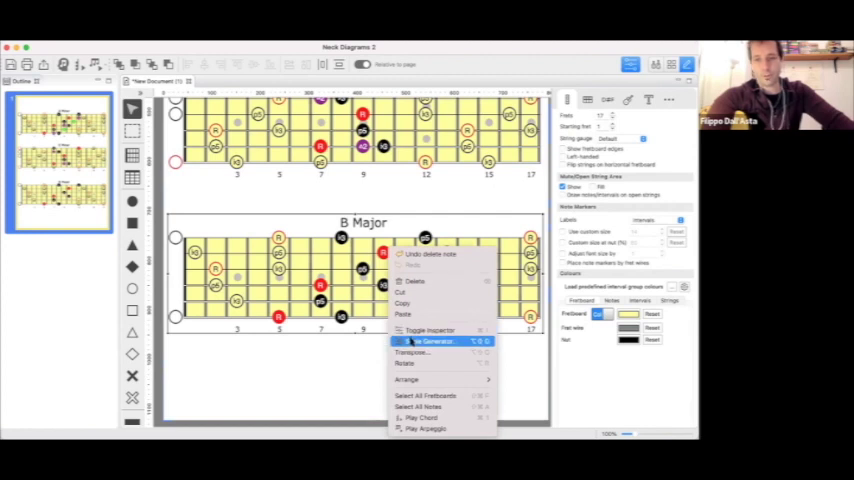
{"action": "mouse_move", "coordinate": [430, 352]}
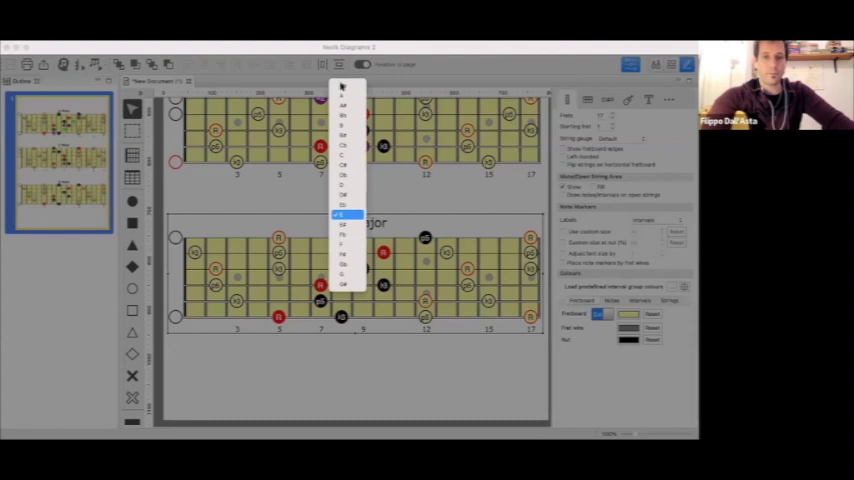
{"action": "left_click", "coordinate": [344, 216]}
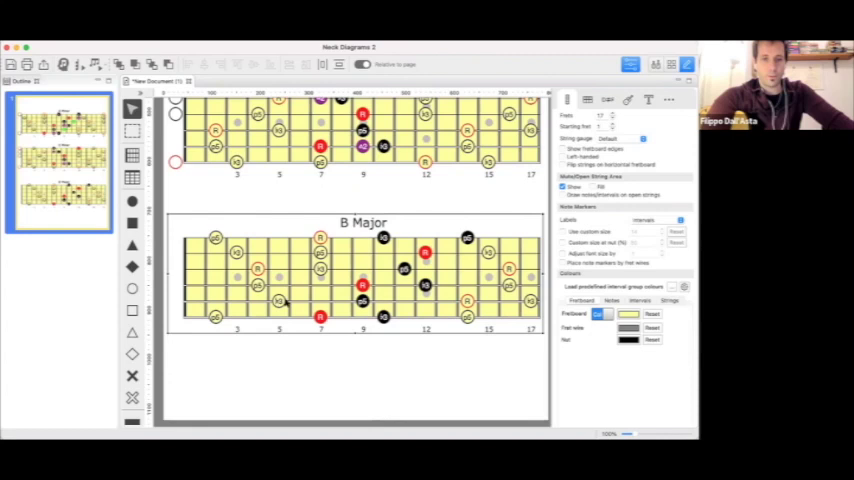
{"action": "left_click", "coordinate": [244, 252]}
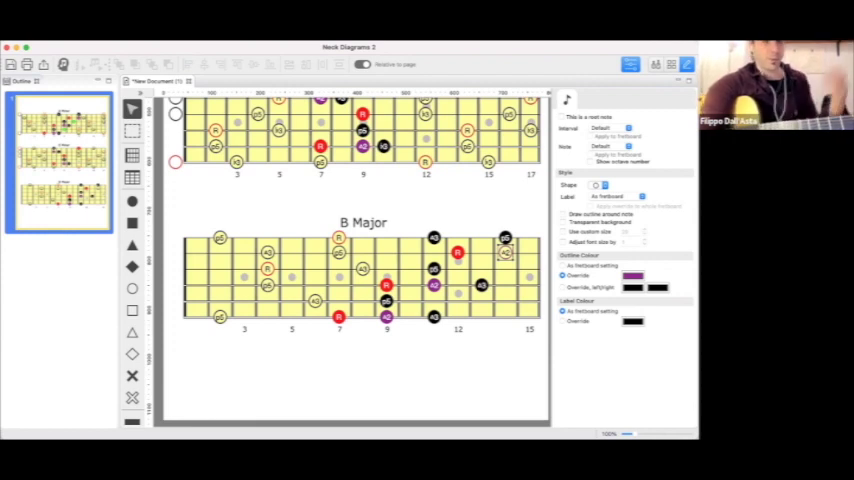
{"action": "mouse_move", "coordinate": [156, 228]}
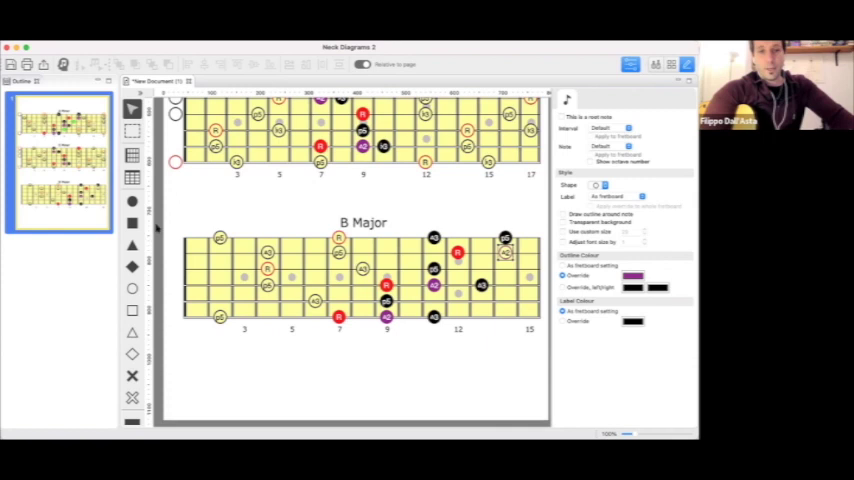
{"action": "mouse_move", "coordinate": [330, 170]}
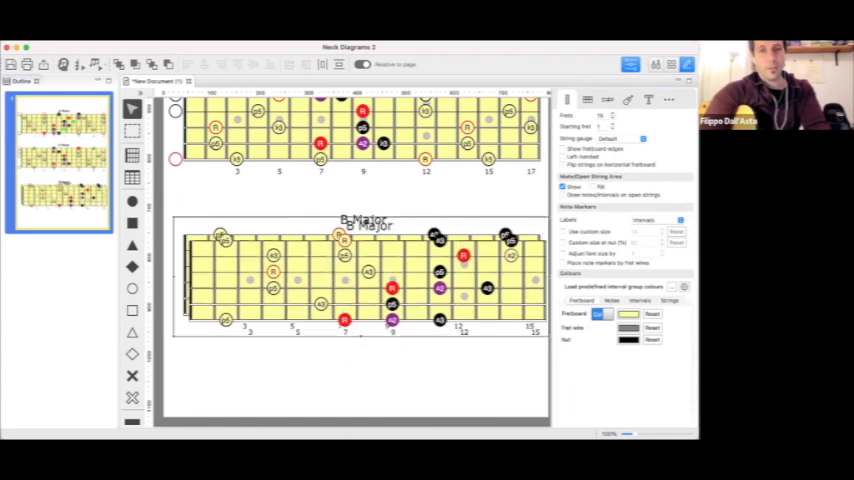
{"action": "mouse_move", "coordinate": [296, 262]}
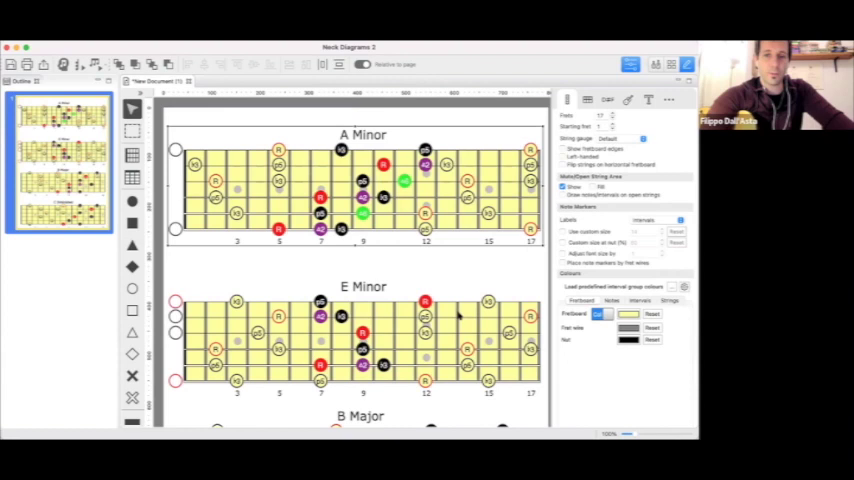
{"action": "scroll", "scroll_direction": "down", "scroll_amount": 3}
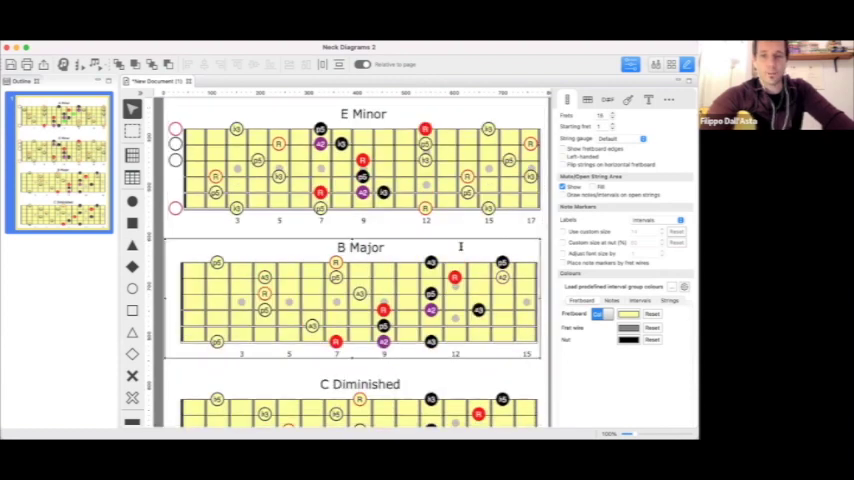
{"action": "scroll", "scroll_direction": "down", "scroll_amount": 3}
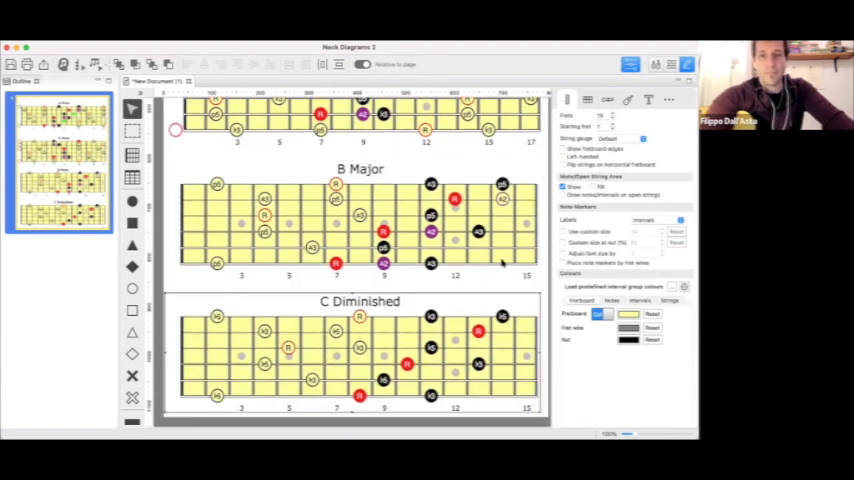
{"action": "mouse_move", "coordinate": [504, 284]}
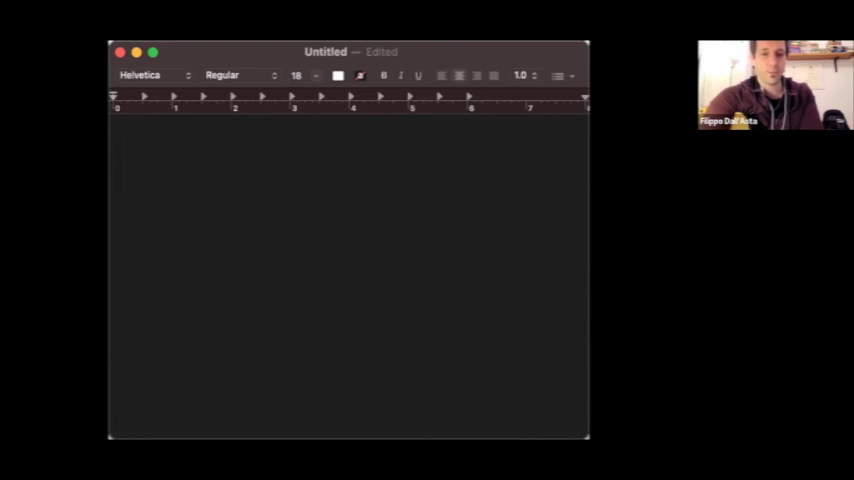
Write the heading 'Half dim chords - min7b5' in the note.
{"action": "type", "text": "Hall"}
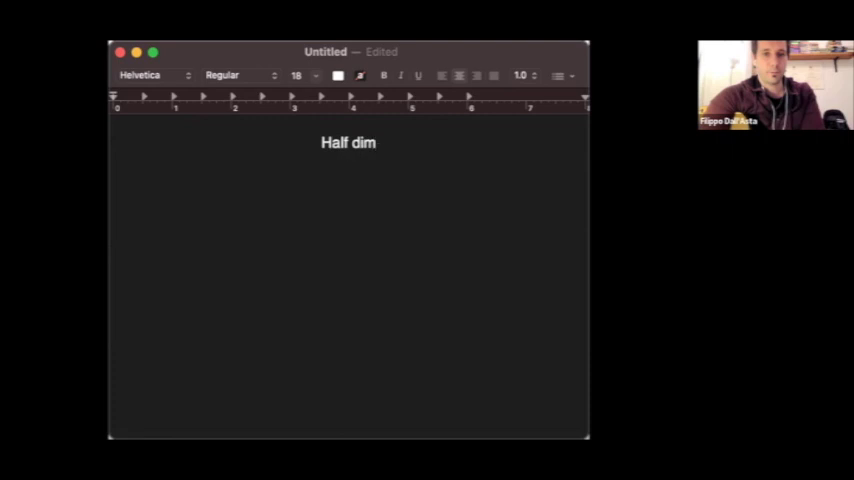
{"action": "type", "text": "chords -"}
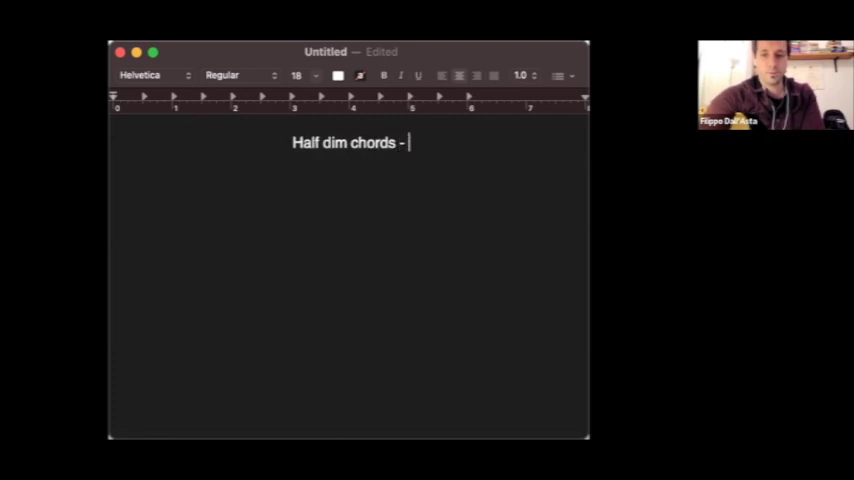
{"action": "type", "text": "min7b5"}
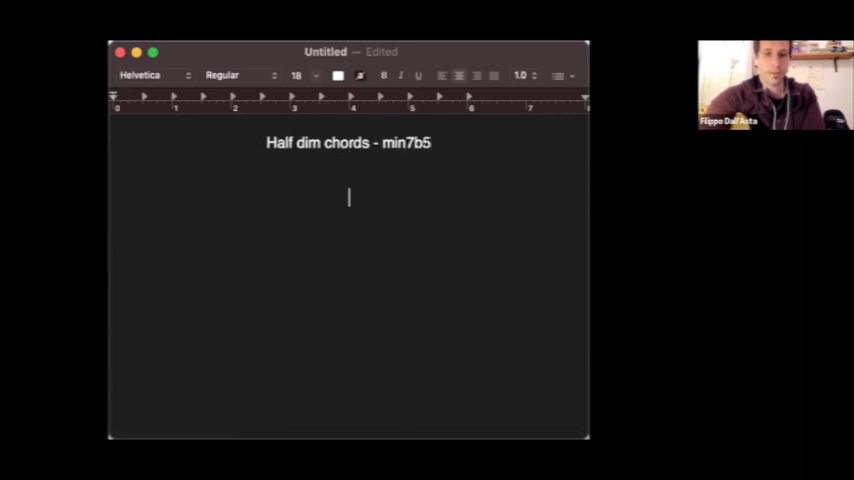
Add the heading 'Diminished chords (Diminished 7)' below it.
{"action": "type", "text": "Diminished"}
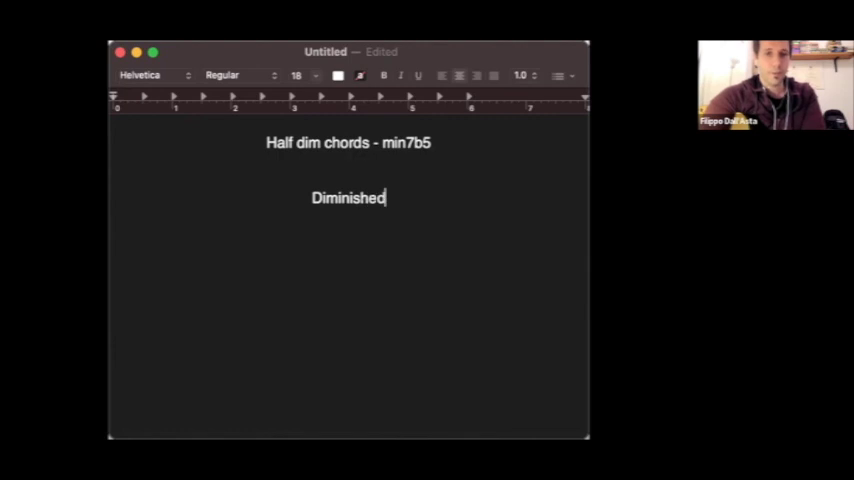
{"action": "type", "text": "chords"}
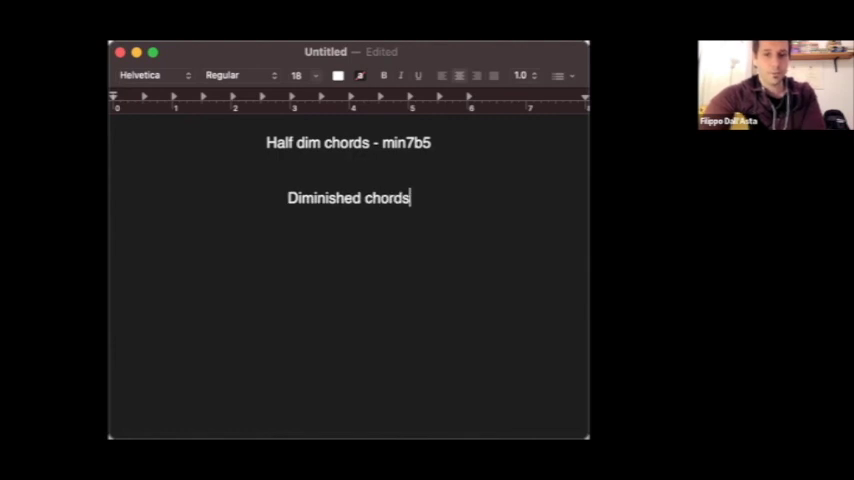
{"action": "type", "text": "("}
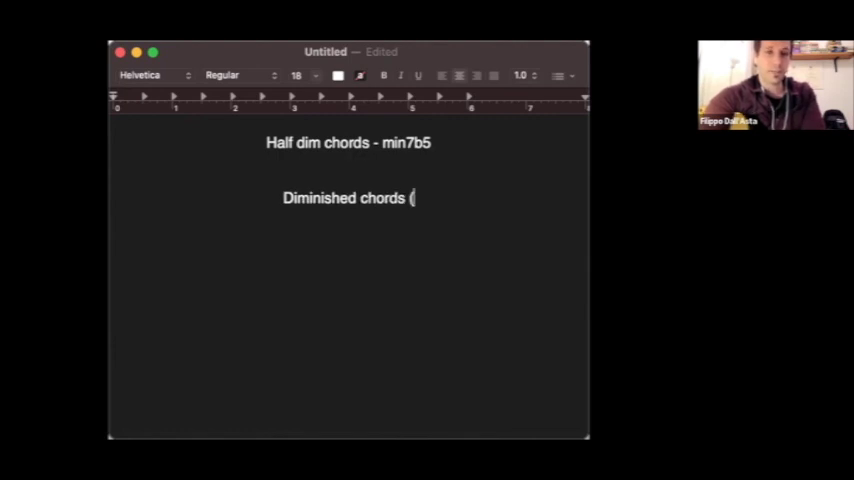
{"action": "type", "text": "D"}
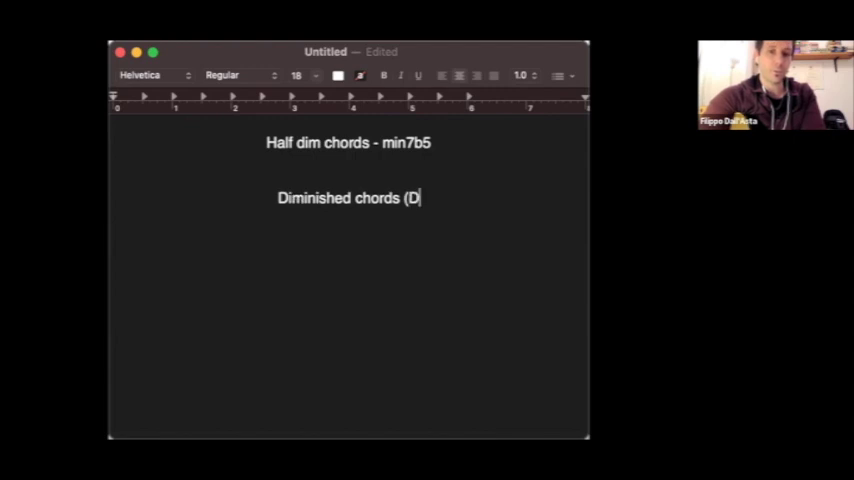
{"action": "type", "text": "imi"}
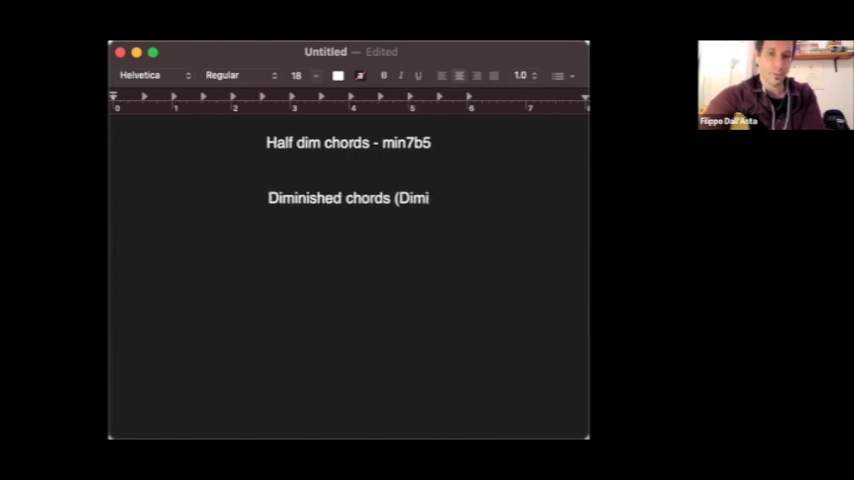
{"action": "type", "text": "nished 7"}
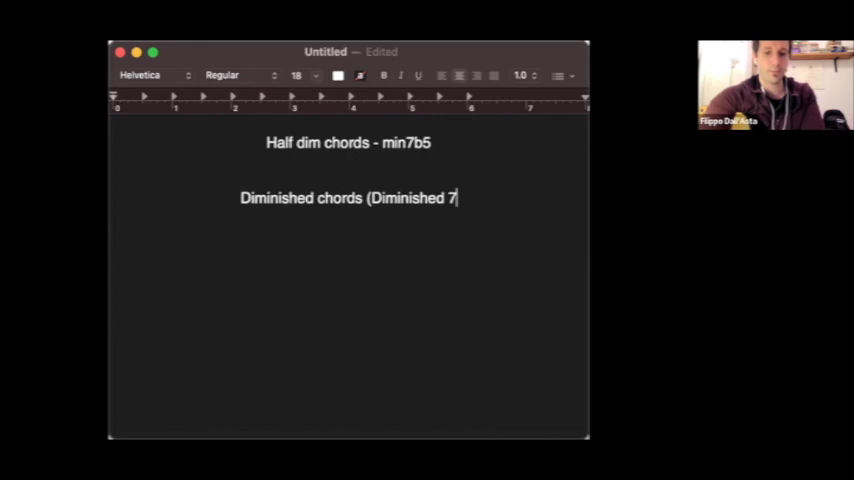
{"action": "type", "text": ")"}
{"action": "type", "text": "1"}
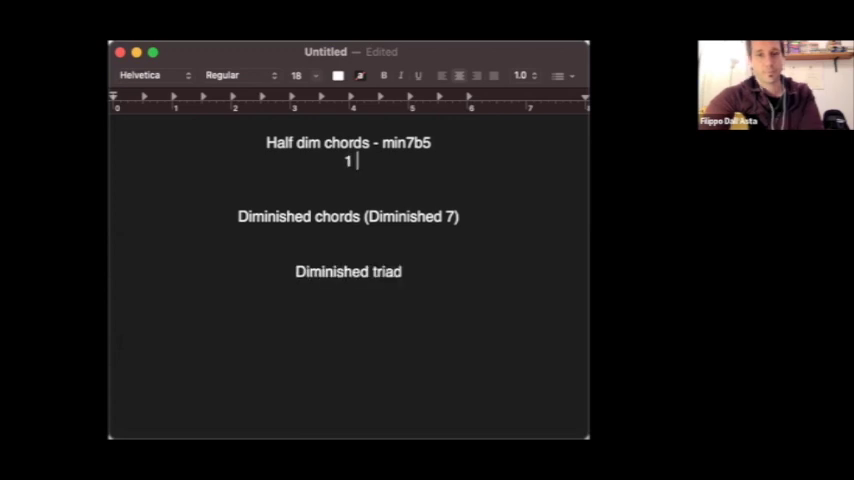
Write the half-dim formula 1 b3 b5 b7 and select the Diminished 7 heading line.
{"action": "type", "text": "b"}
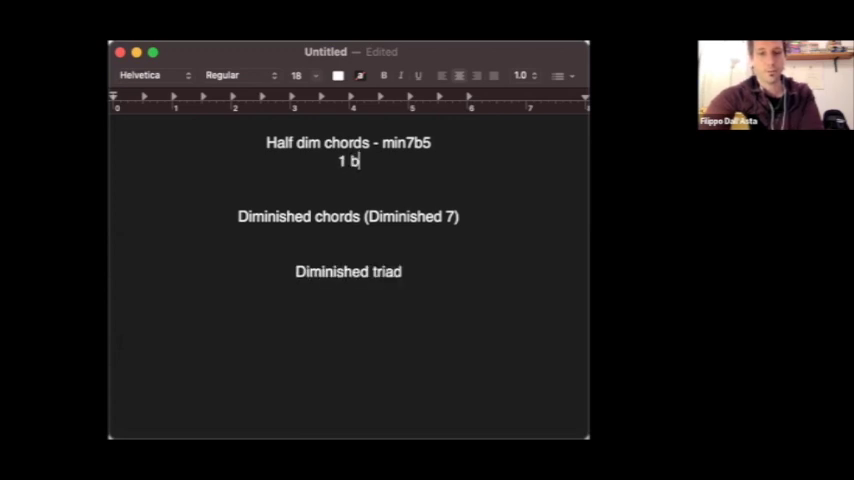
{"action": "type", "text": "3 b5 b7"}
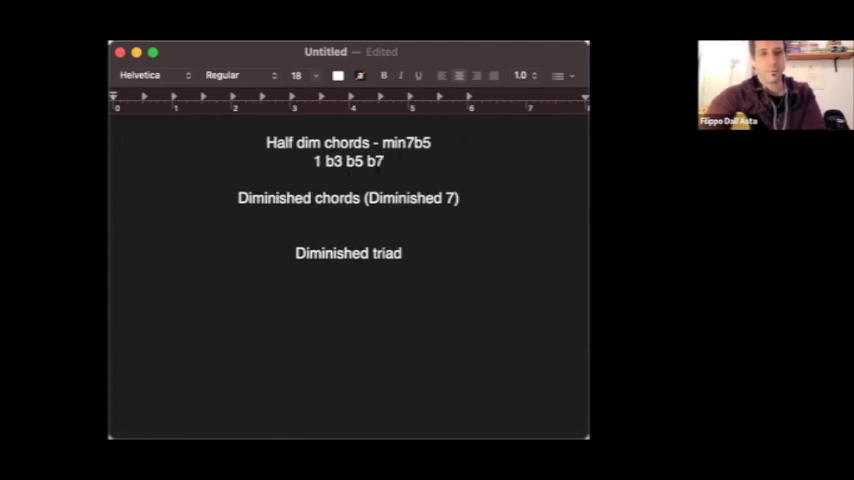
{"action": "triple_click", "coordinate": [348, 160]}
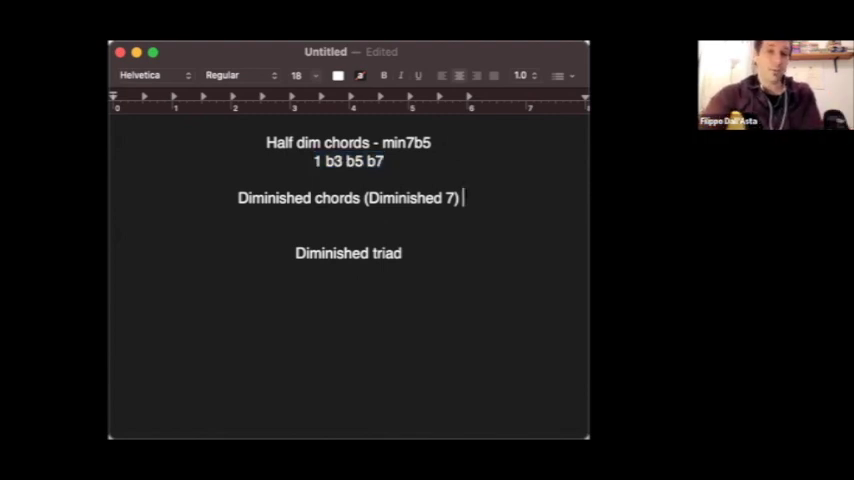
Write 1 b3 b5 bb7 under Diminished 7 and start the triad formula with 1.
{"action": "type", "text": "1 b3"}
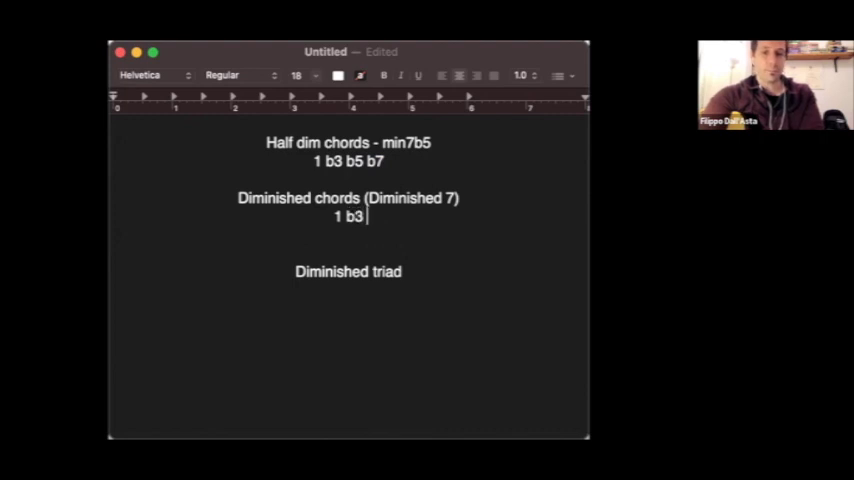
{"action": "type", "text": "b5"}
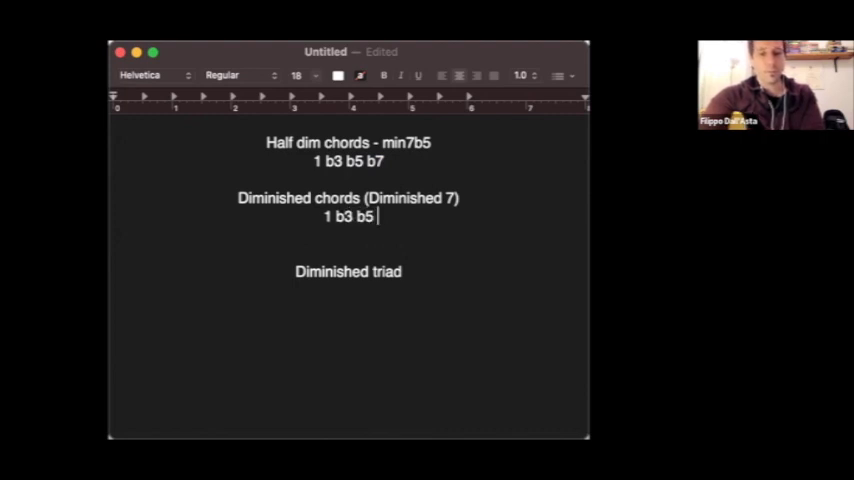
{"action": "type", "text": "bb7"}
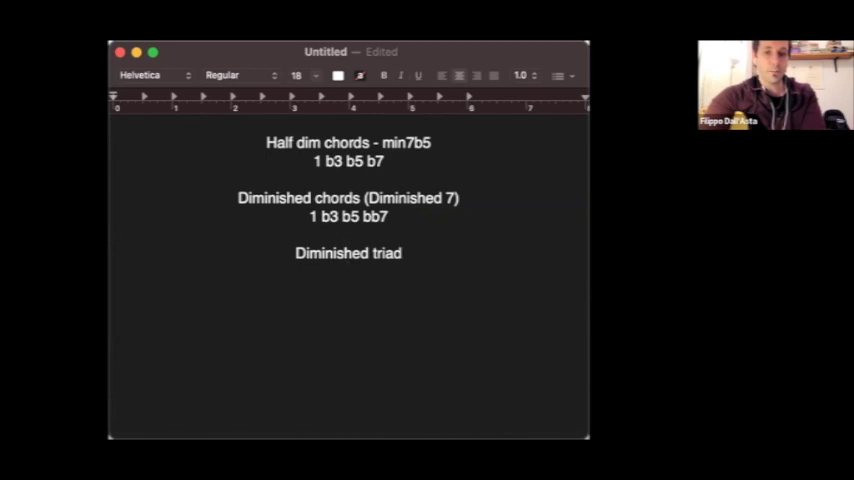
{"action": "type", "text": "1 b3 b"}
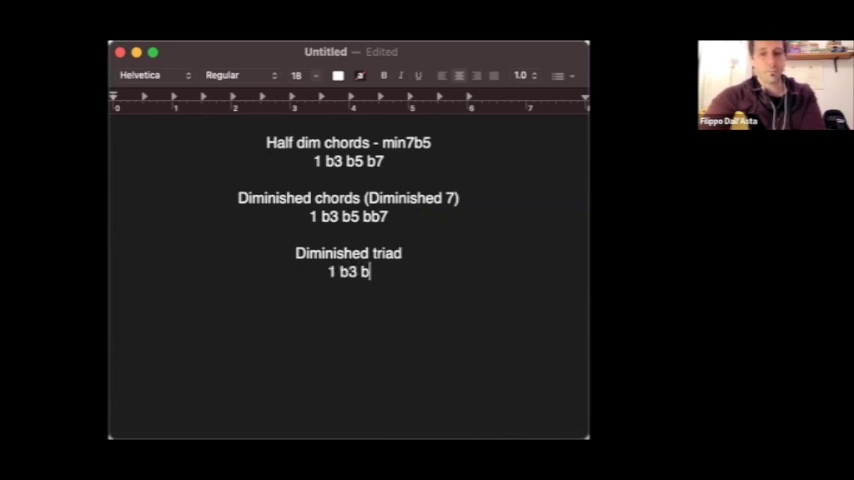
Complete the Diminished triad formula as 1 b3 b5.
{"action": "type", "text": "5"}
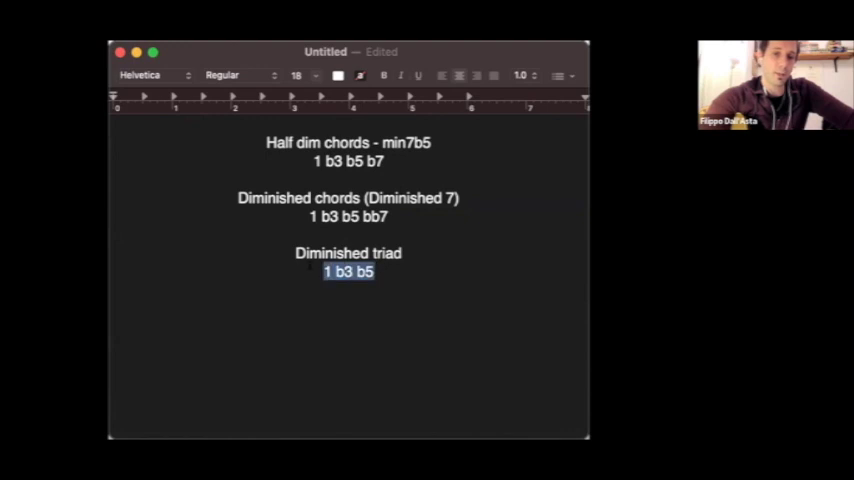
{"action": "mouse_move", "coordinate": [458, 156]}
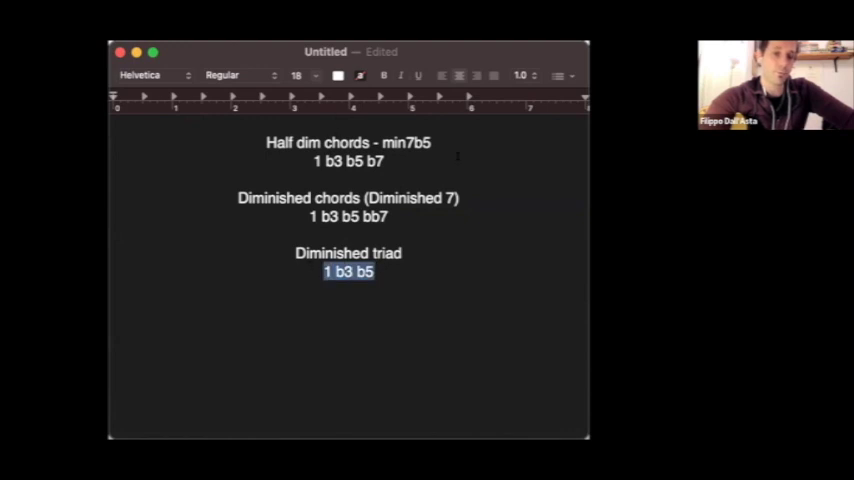